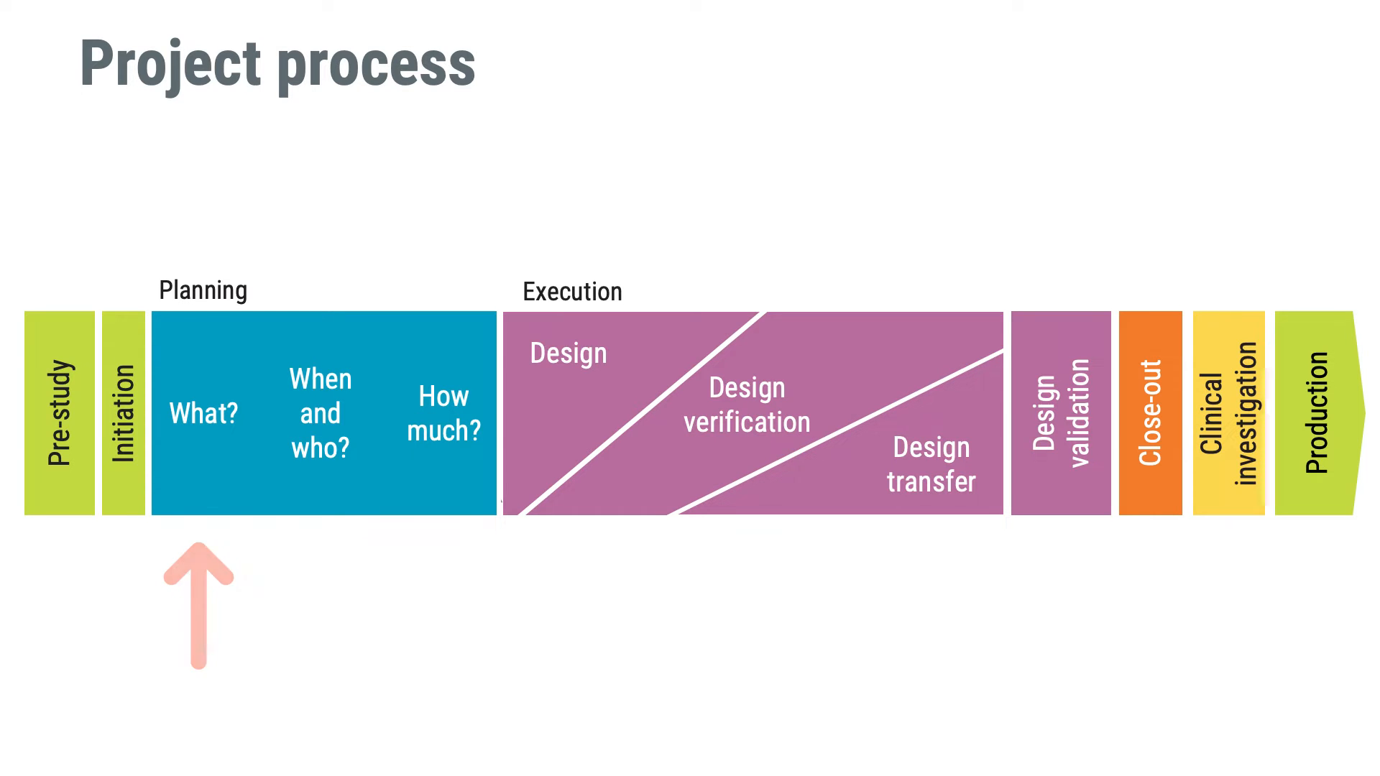
# Step: Advance from the project process slide to the scope baseline diagram slide
pyautogui.press('Right')
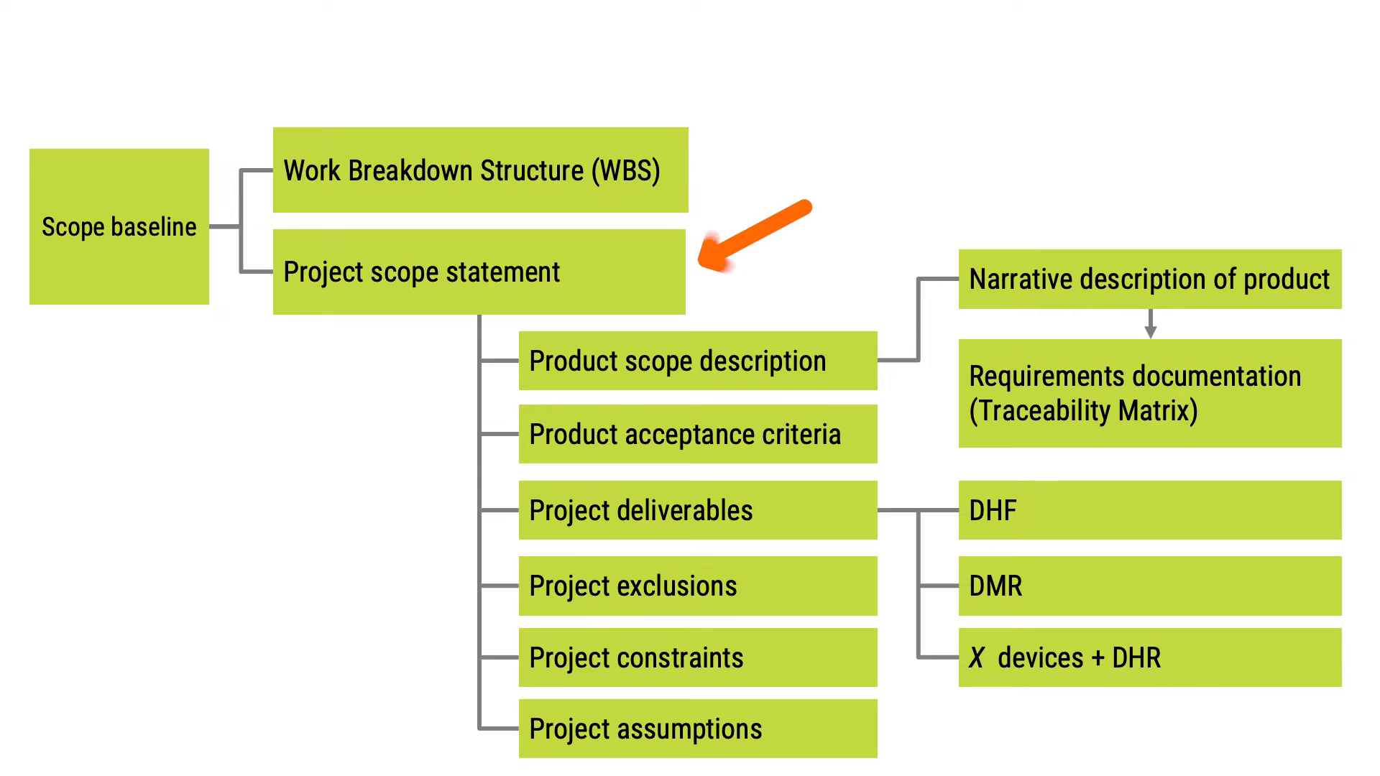